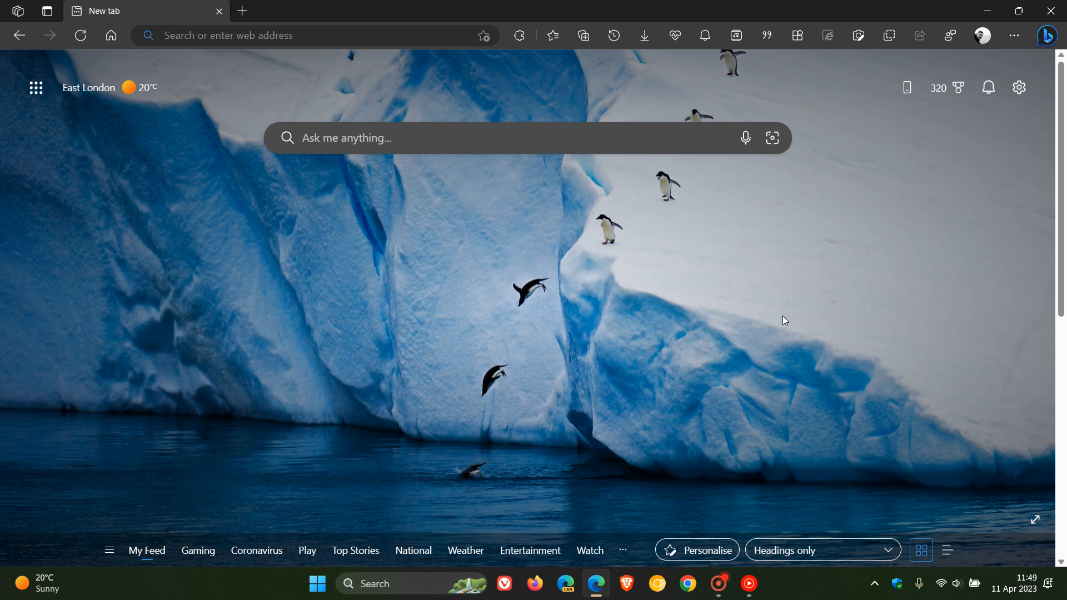
pyautogui.moveTo(341, 361)
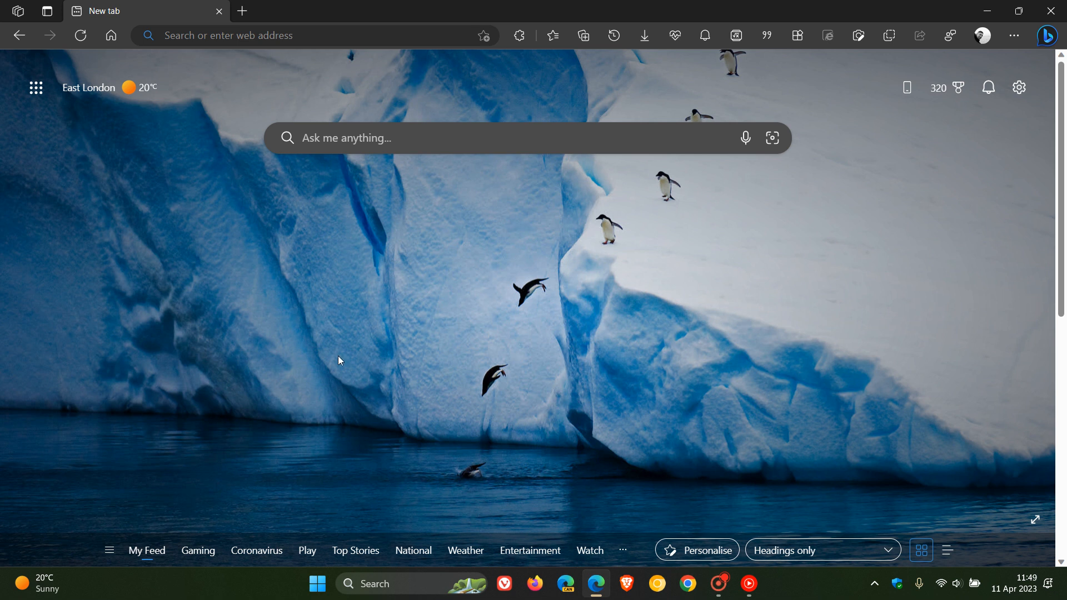
pyautogui.moveTo(648, 296)
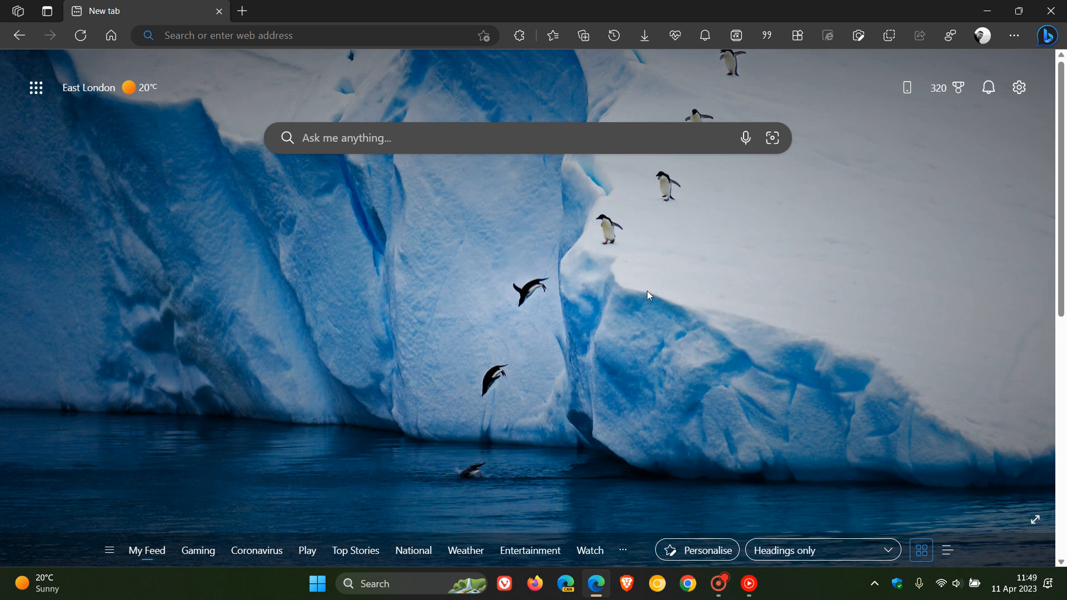
pyautogui.moveTo(624, 296)
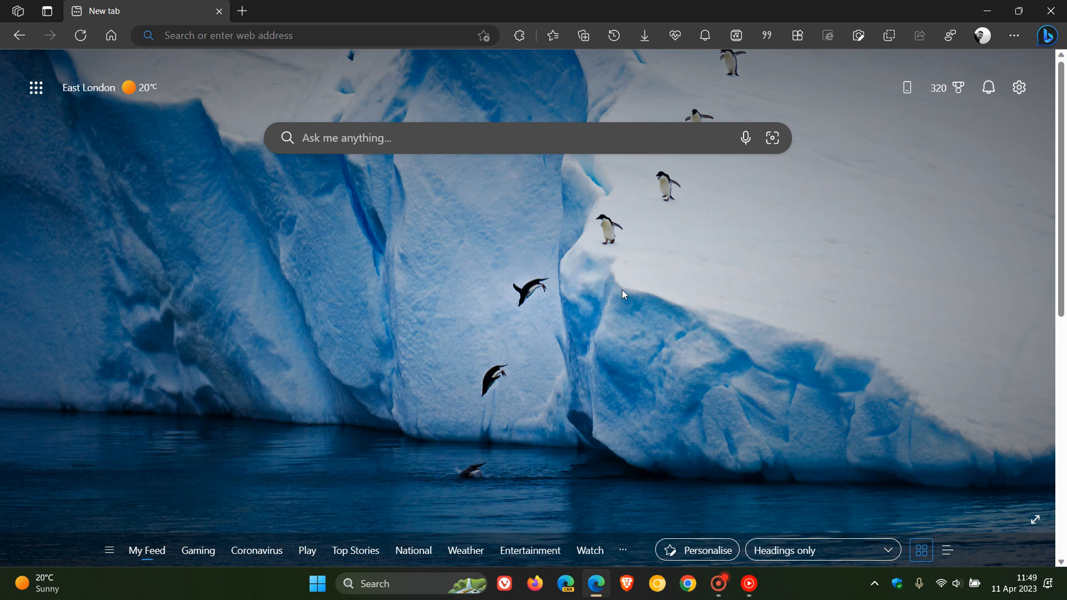
# - Show the Workspaces list from the title-bar icon and dismiss it without choosing one
pyautogui.click(89, 87)
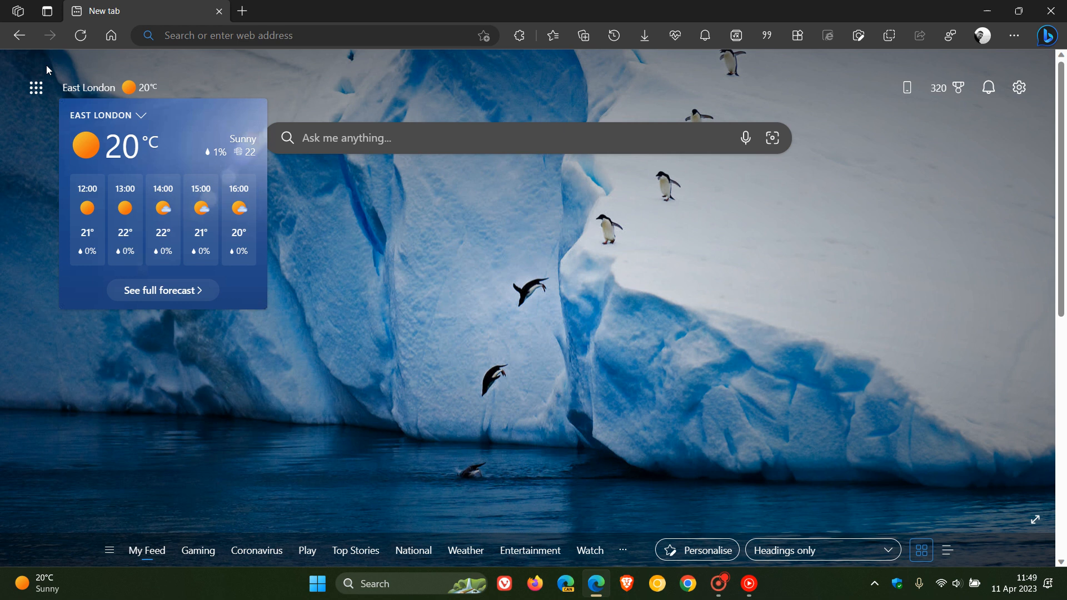
pyautogui.click(17, 11)
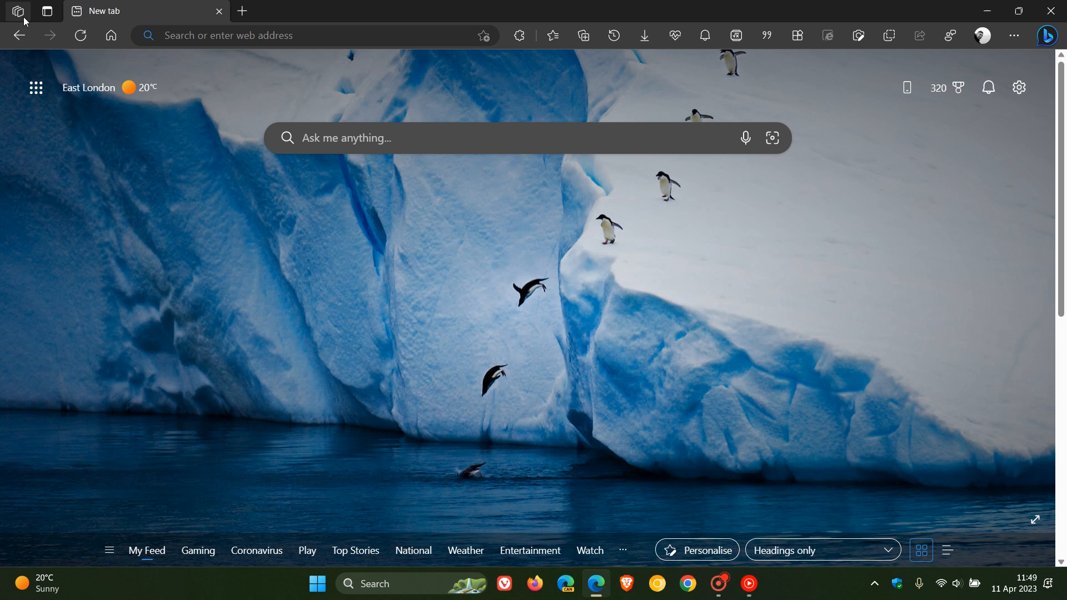
pyautogui.moveTo(350, 223)
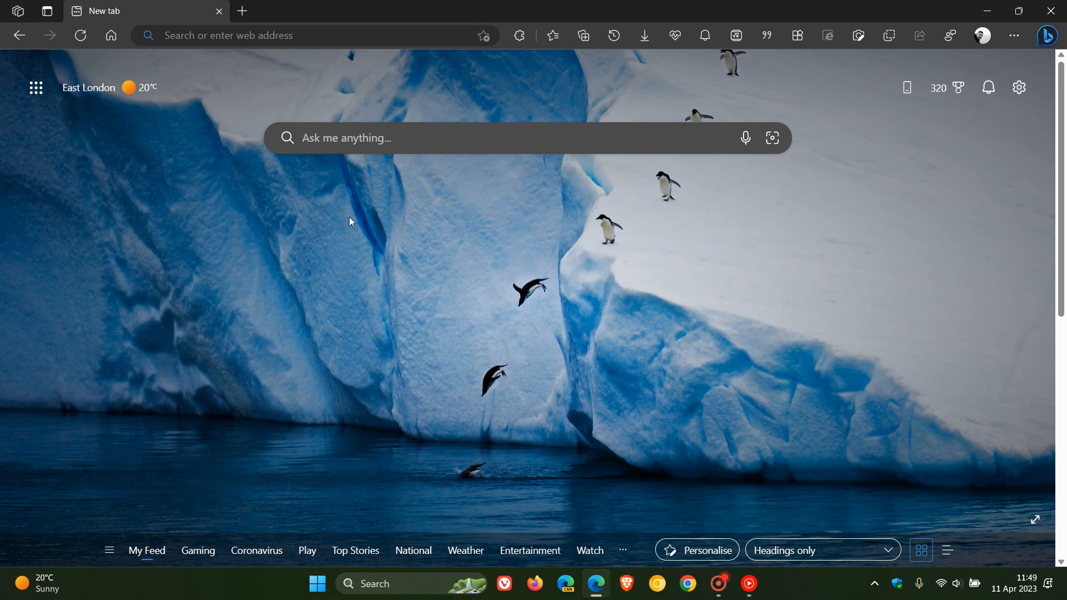
pyautogui.moveTo(592, 359)
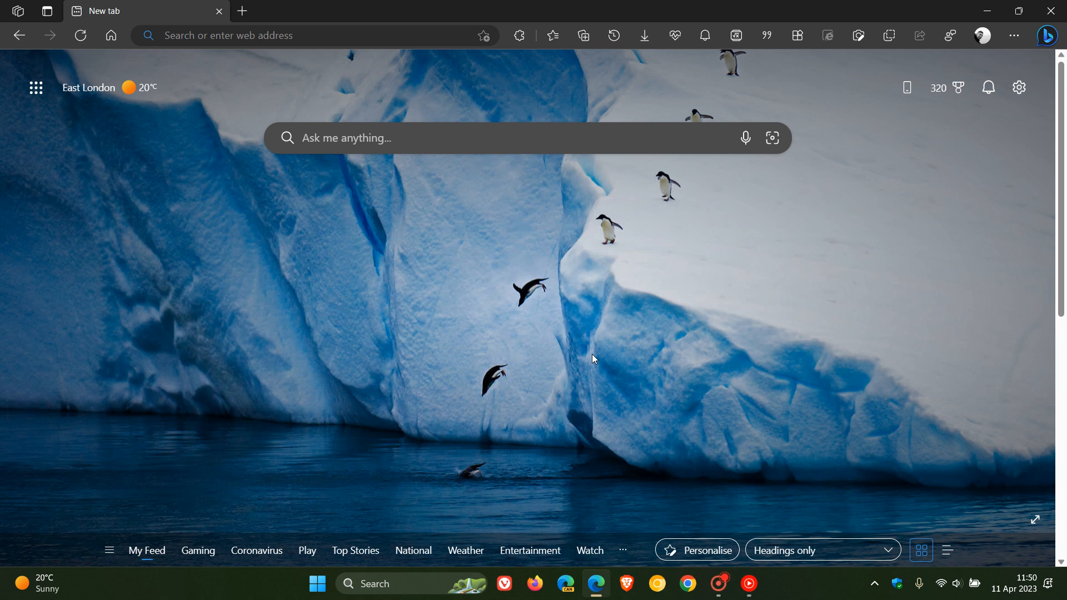
pyautogui.moveTo(619, 296)
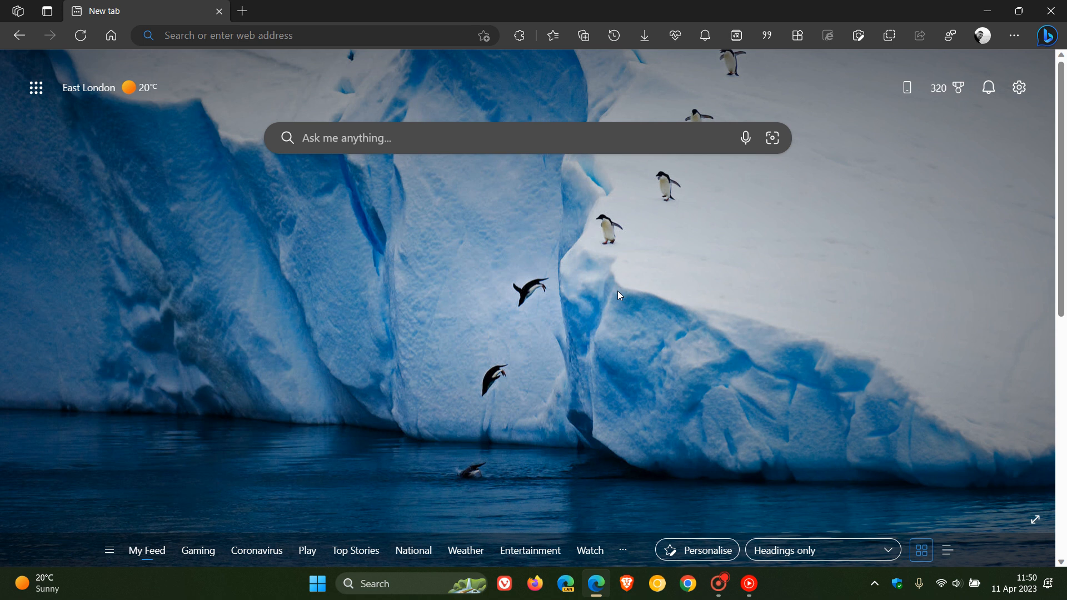
pyautogui.click(16, 12)
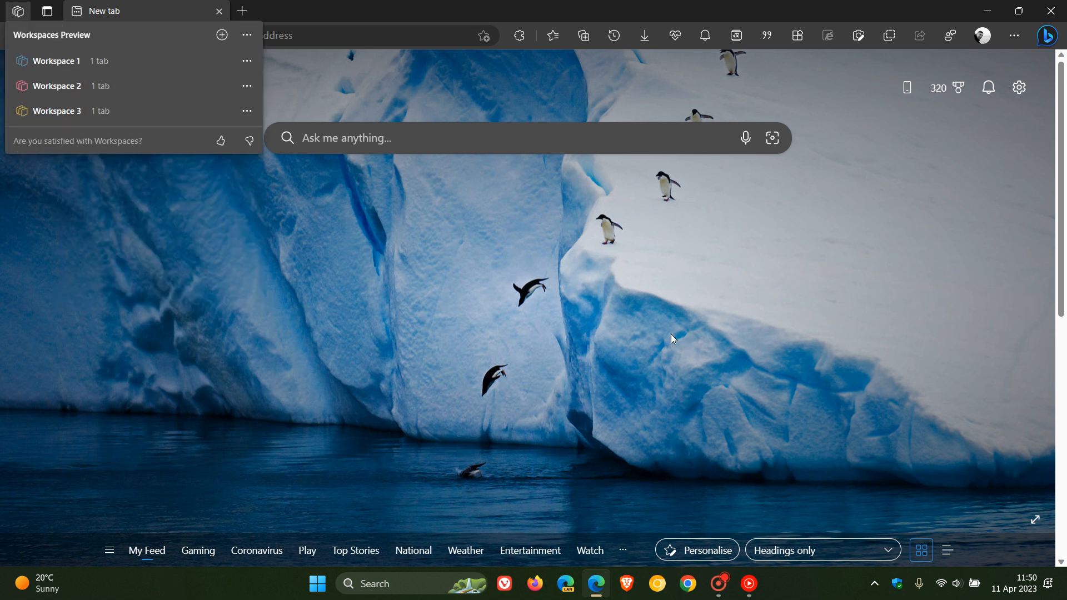
pyautogui.click(672, 339)
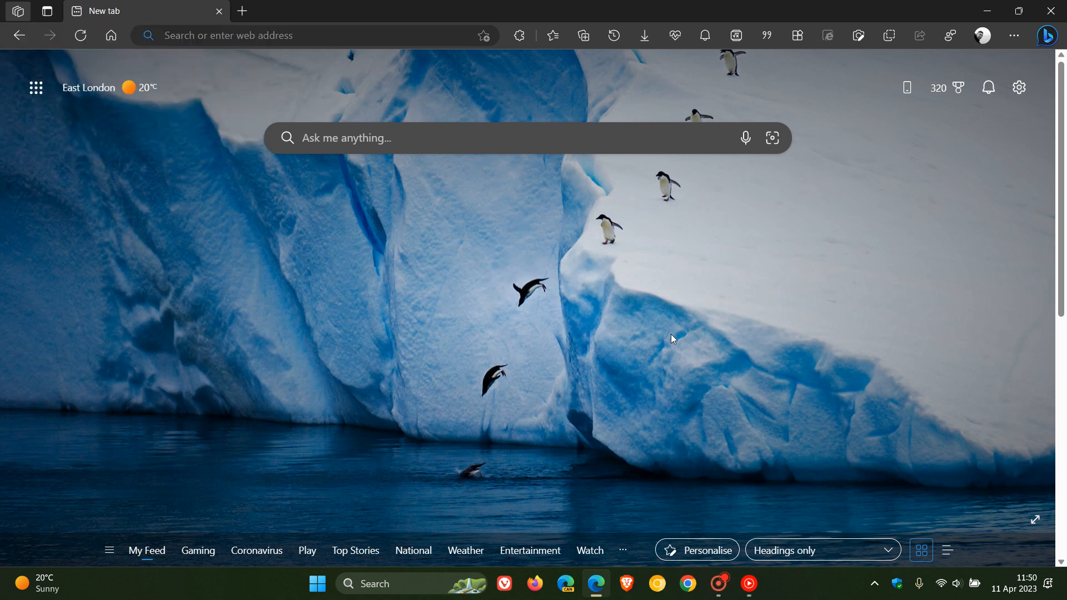
pyautogui.moveTo(460, 336)
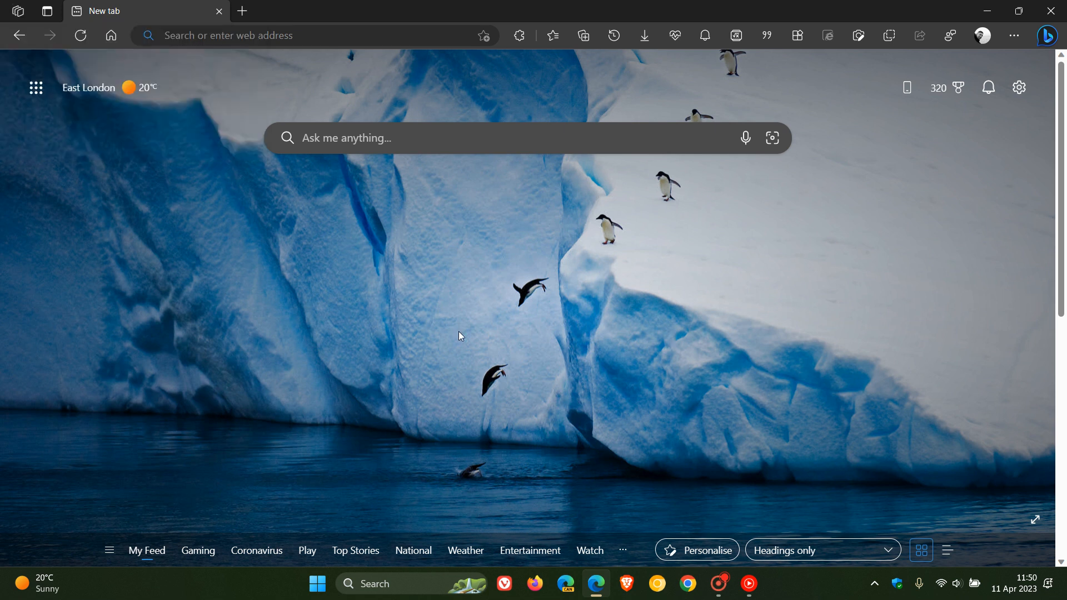
pyautogui.moveTo(303, 253)
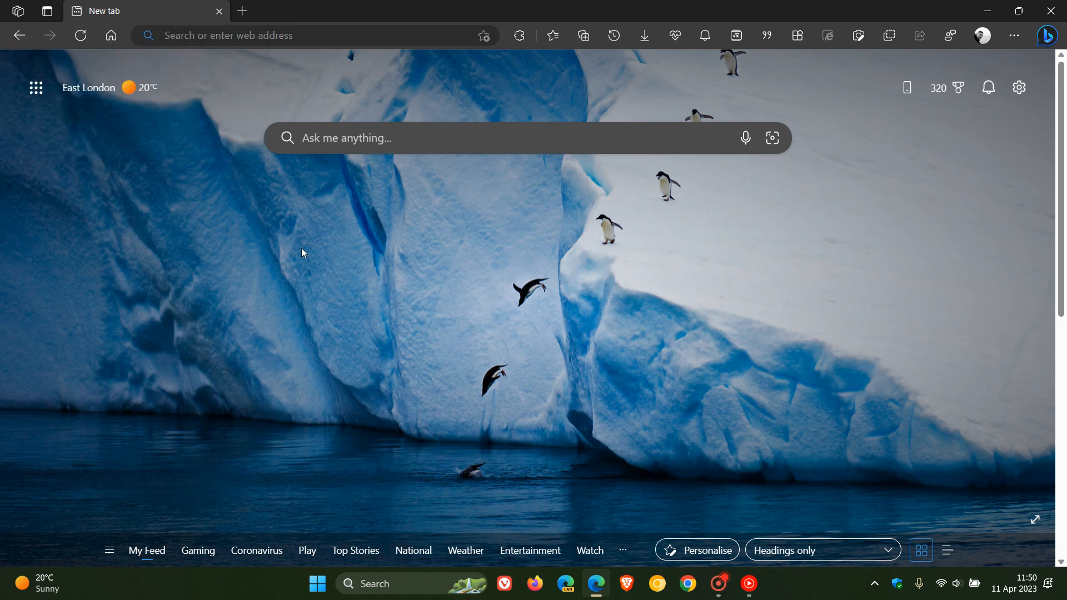
pyautogui.moveTo(17, 13)
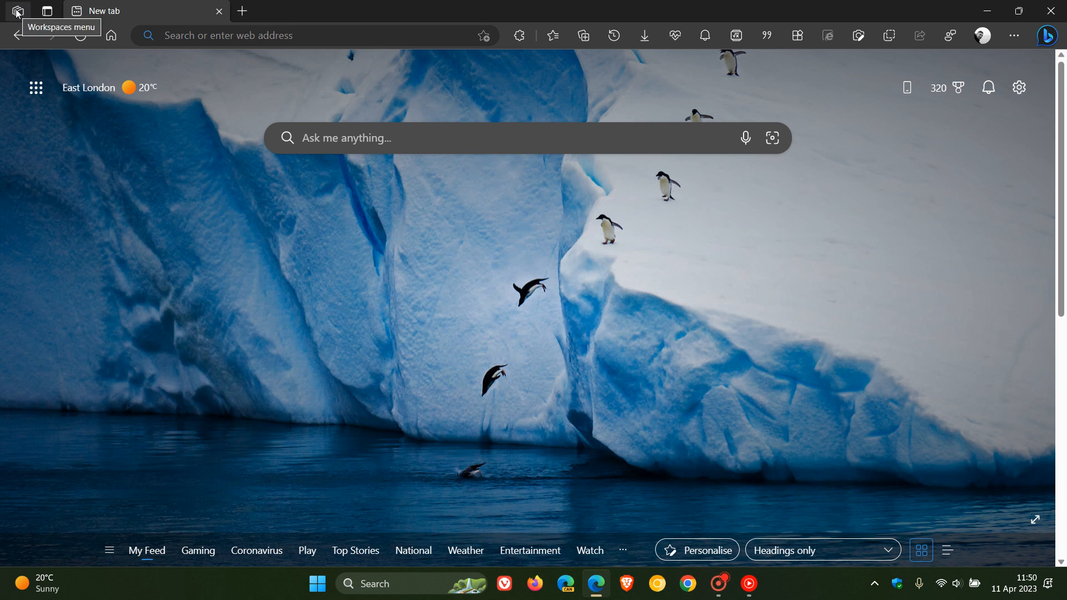
# - Bring up the Workspaces icon's right-click menu with its hide option, then dismiss it
pyautogui.rightClick(17, 12)
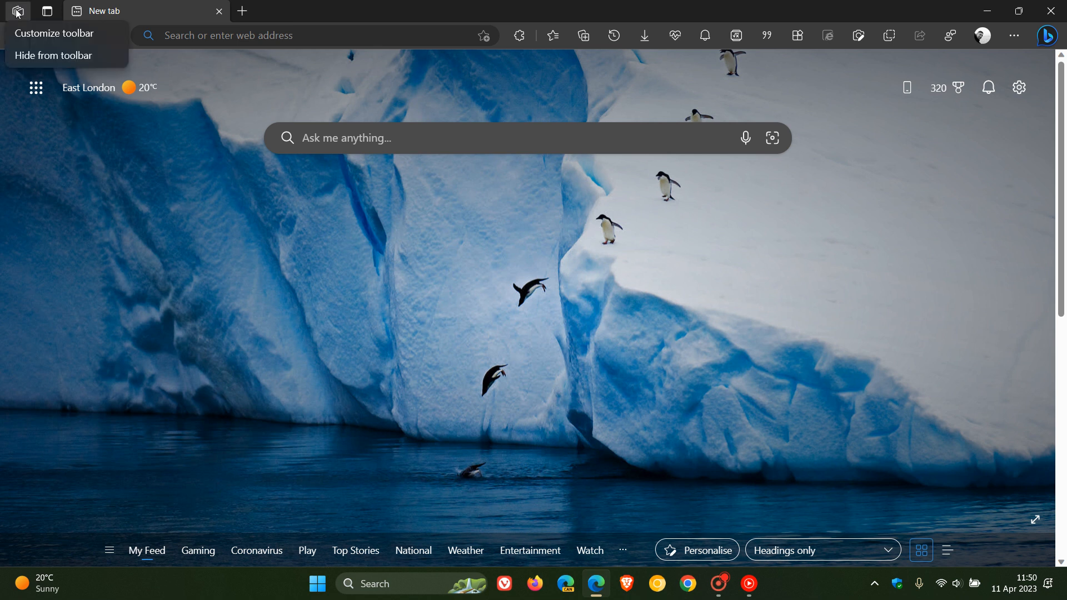
pyautogui.moveTo(39, 65)
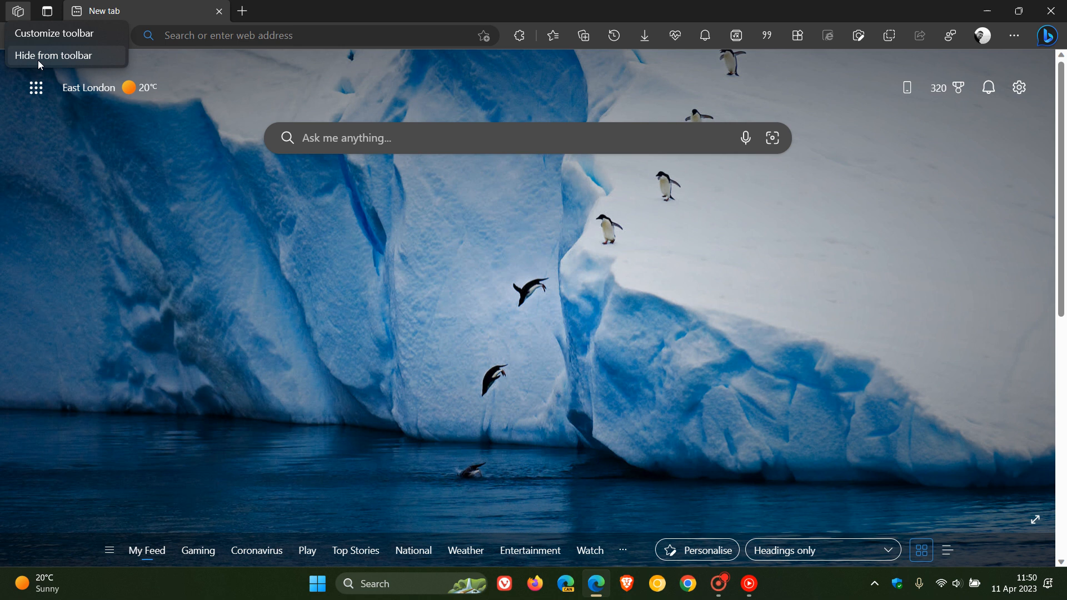
pyautogui.moveTo(627, 340)
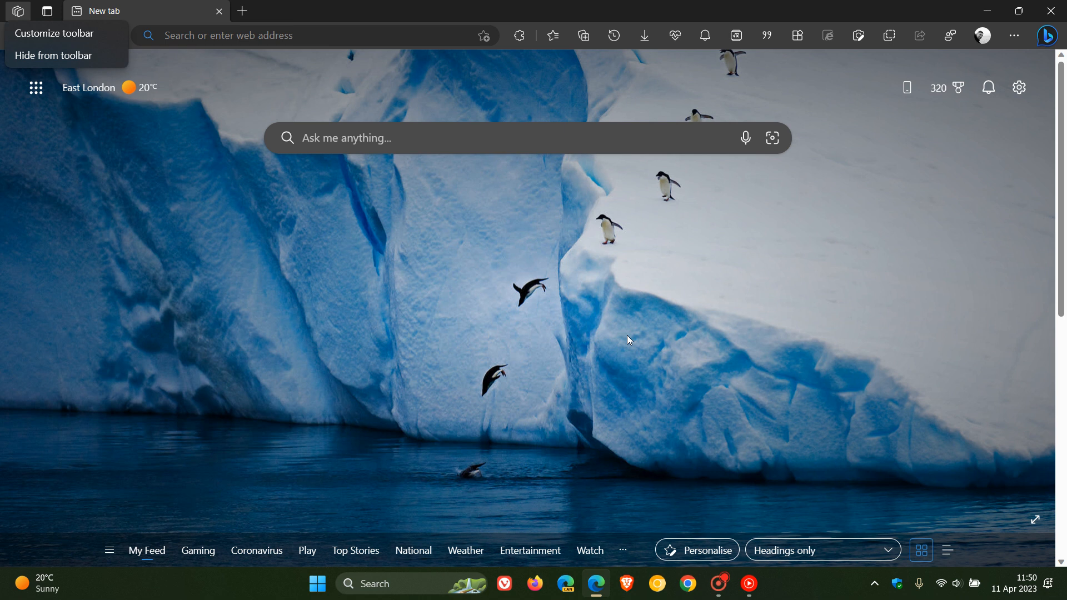
pyautogui.click(638, 336)
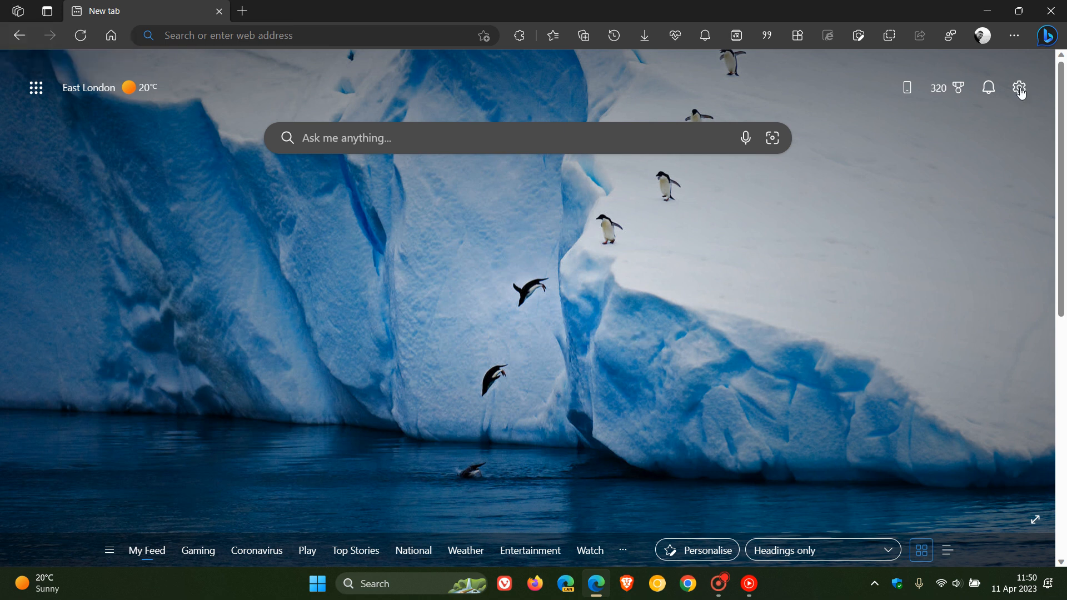
# - Reach Settings > Appearance at the Customize toolbar section where Show Workspaces is on
pyautogui.click(1014, 36)
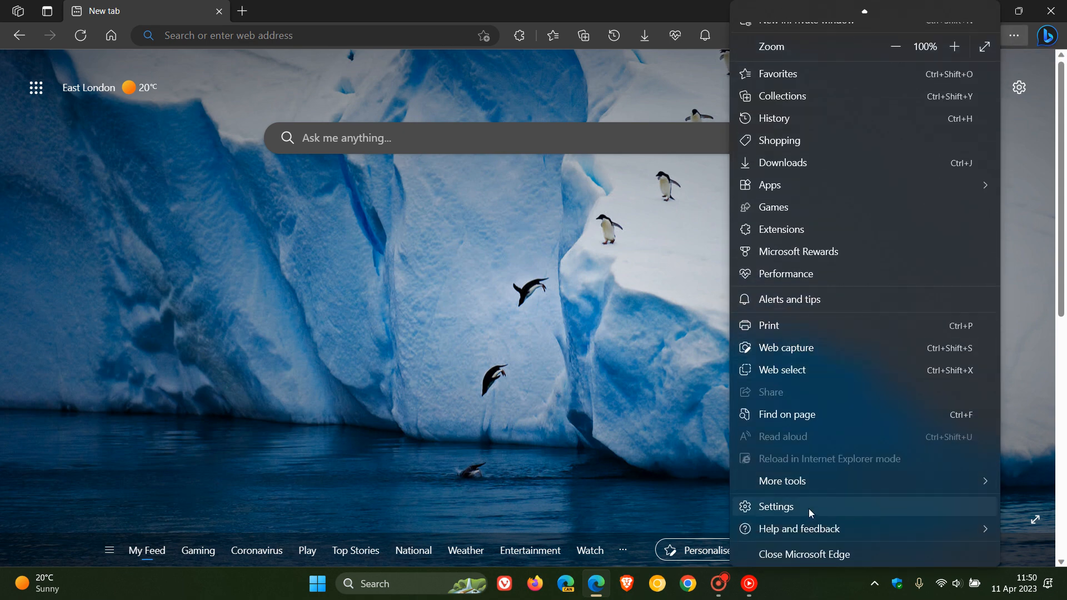
pyautogui.click(775, 506)
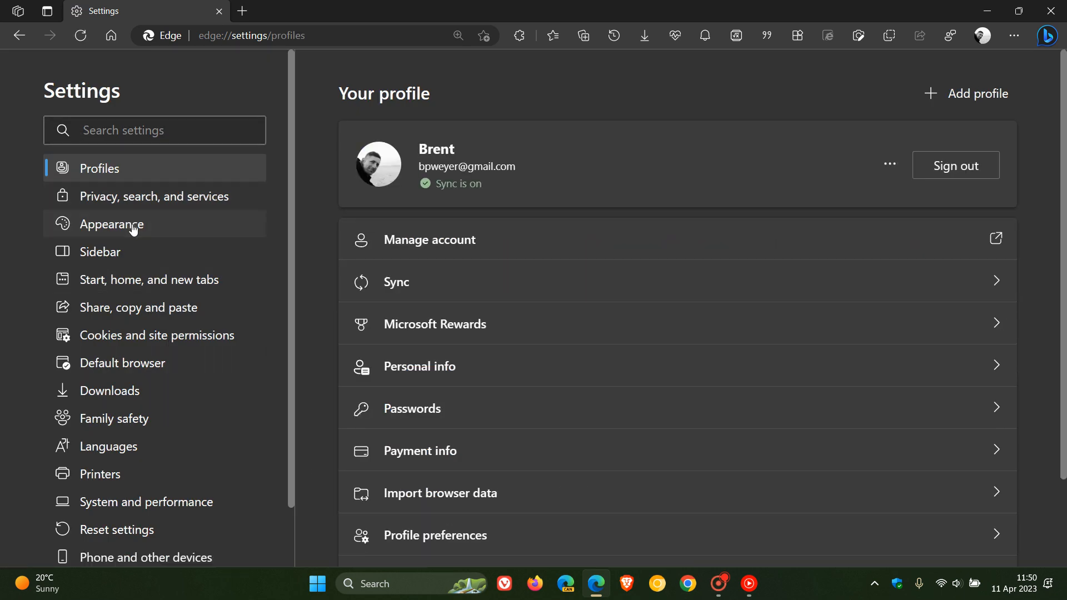
pyautogui.click(111, 223)
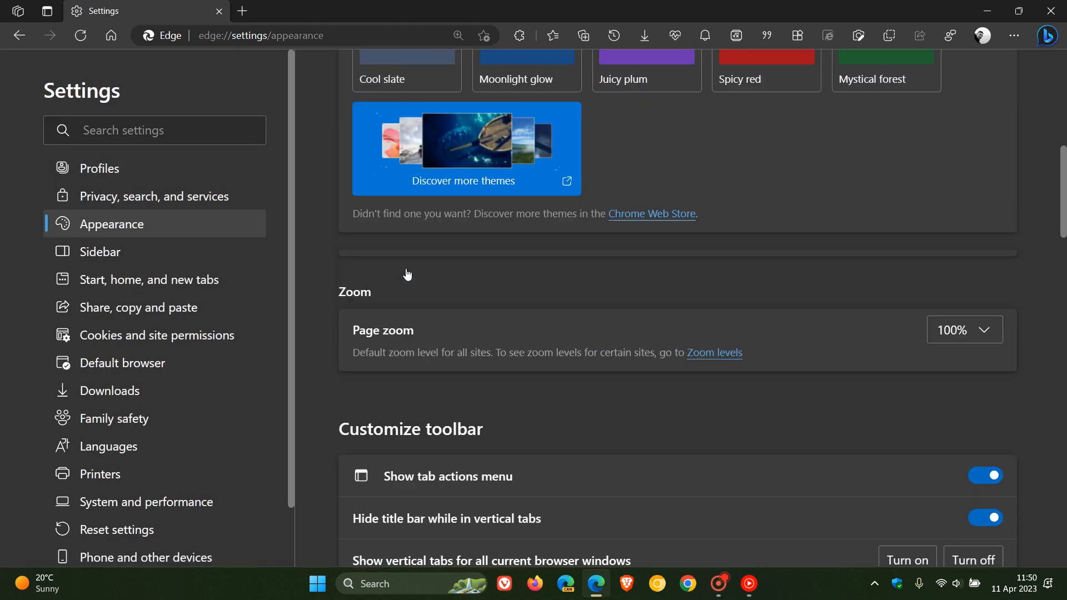
pyautogui.scroll(-3)
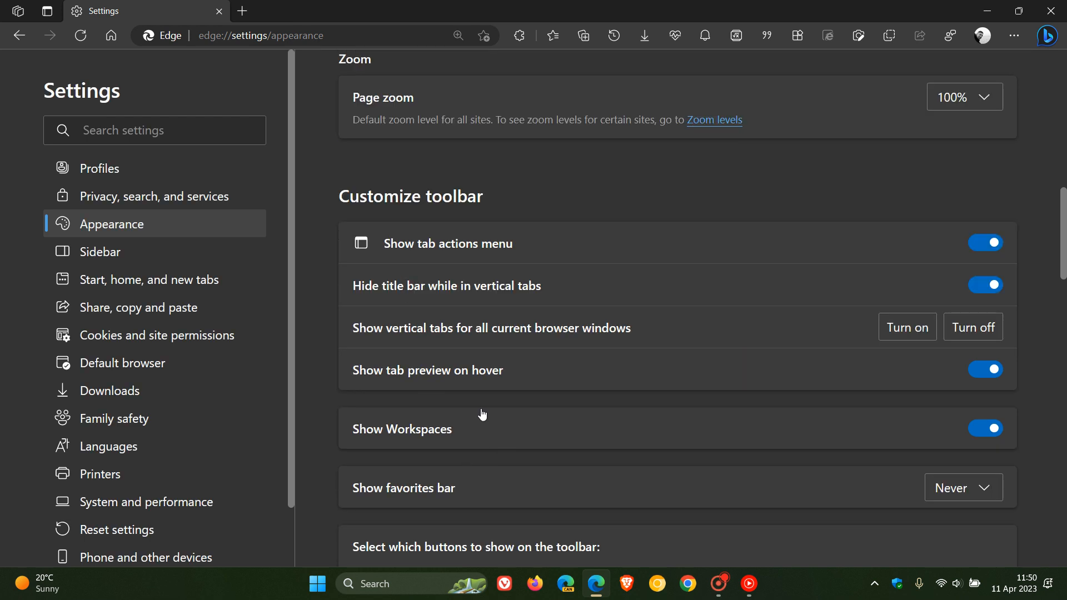
pyautogui.moveTo(840, 422)
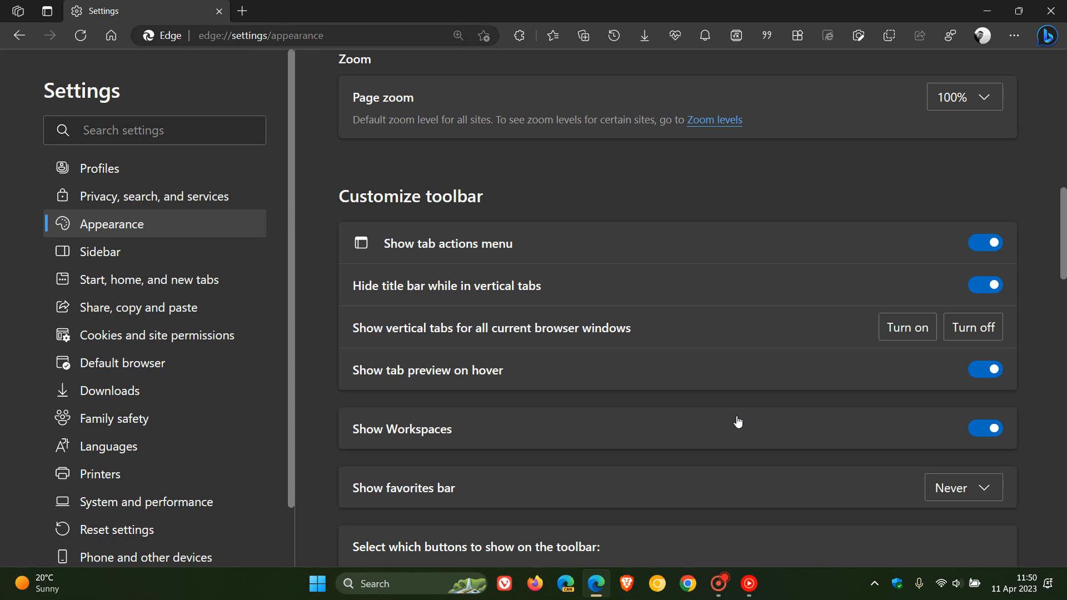
pyautogui.moveTo(713, 437)
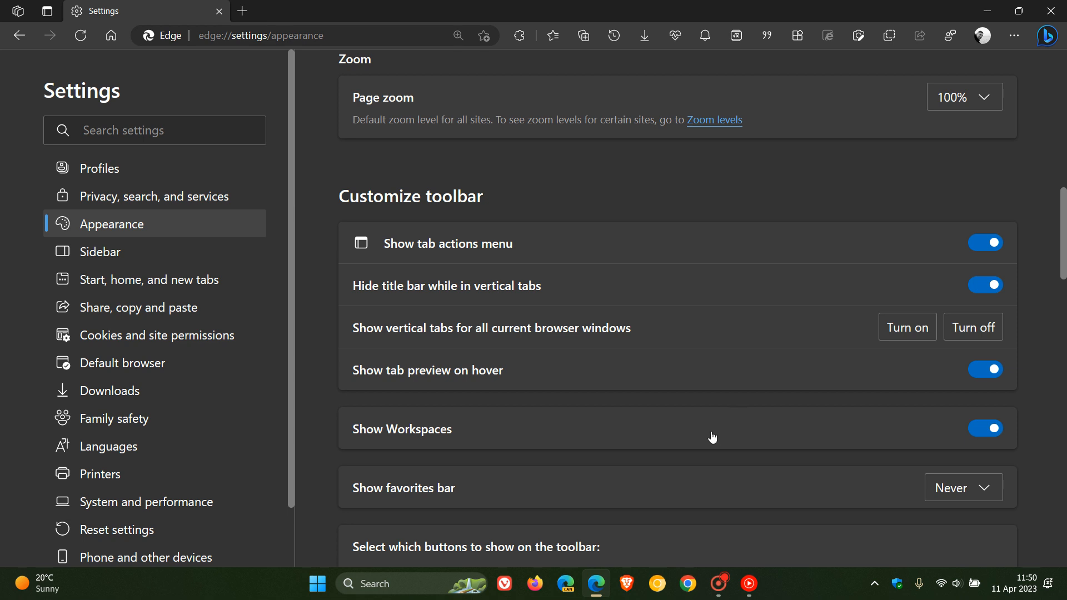
pyautogui.moveTo(719, 434)
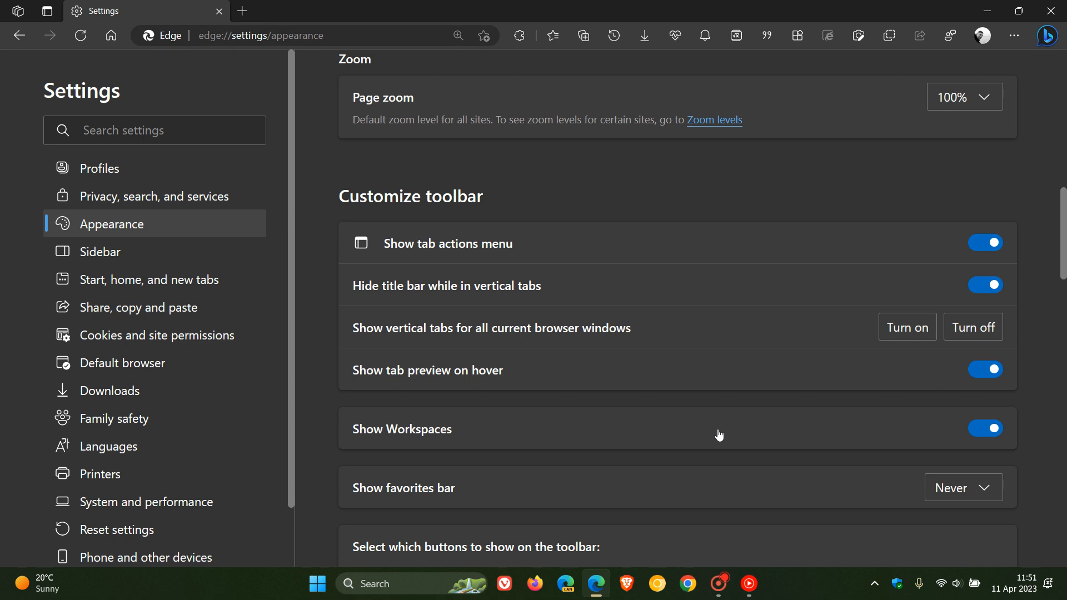
pyautogui.click(984, 428)
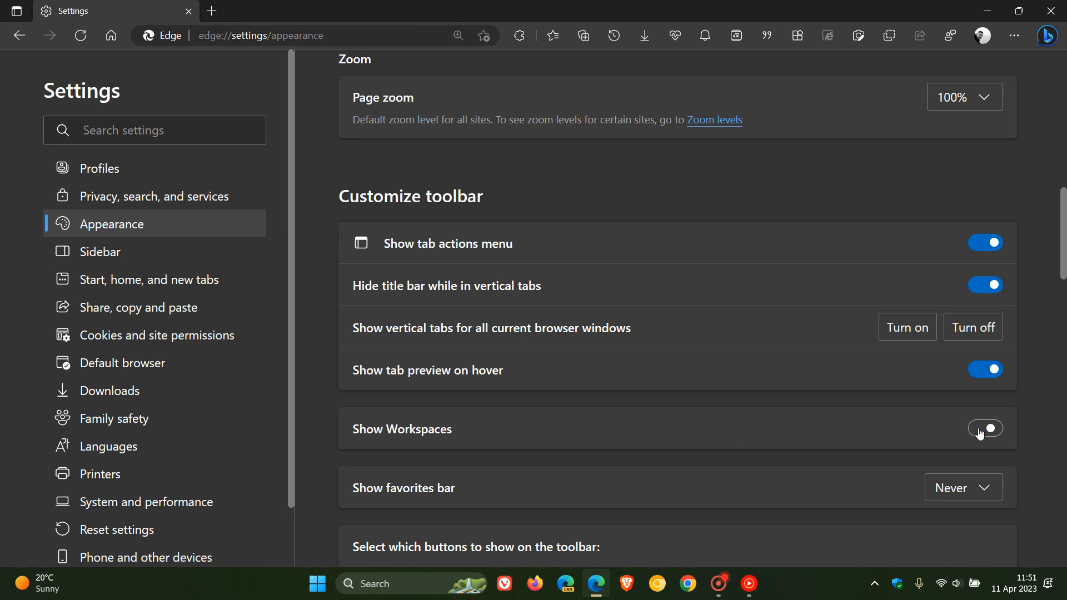
pyautogui.click(984, 430)
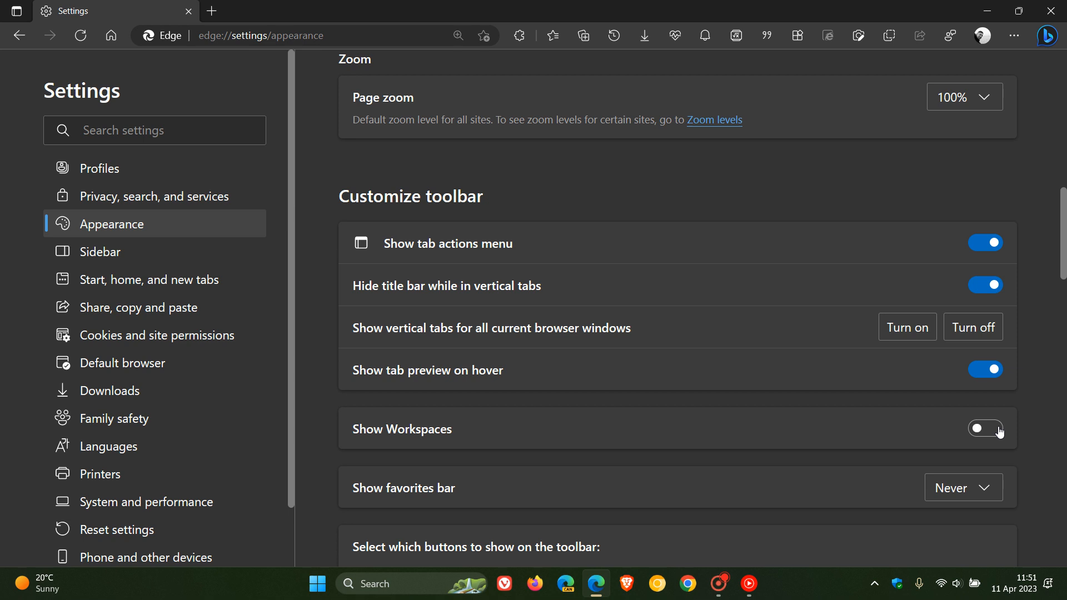
pyautogui.click(983, 430)
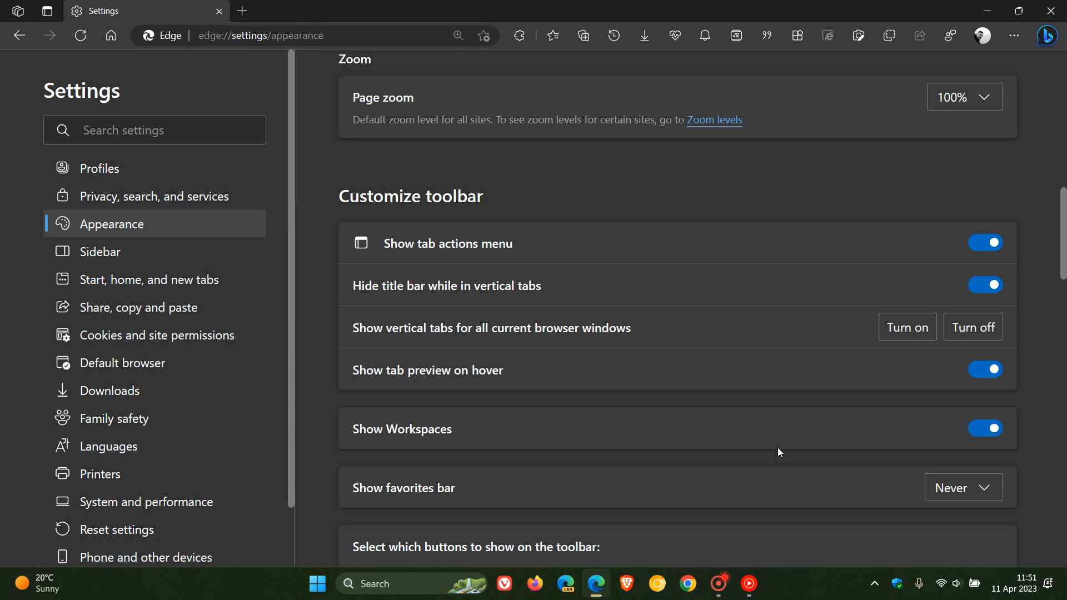
pyautogui.moveTo(764, 436)
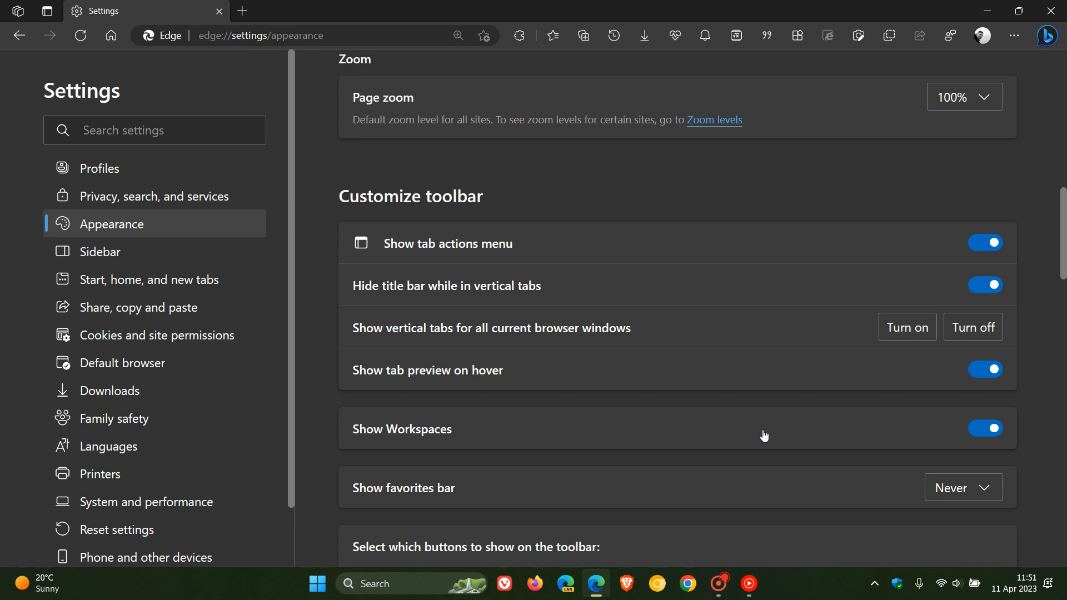
pyautogui.click(110, 35)
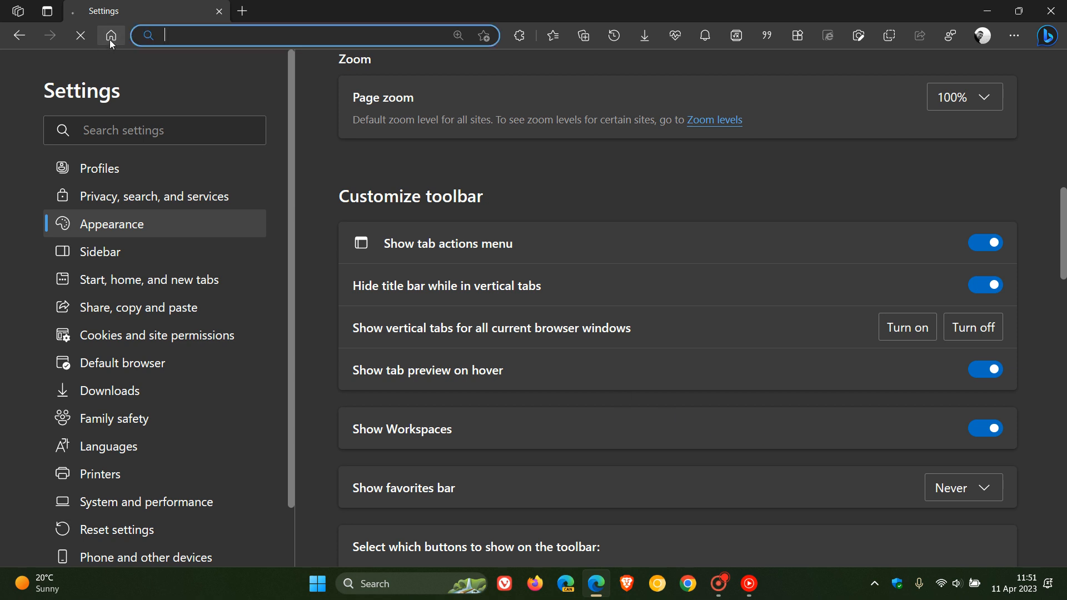
# - Return to the Home new tab page and show the Workspaces list with Workspace 1, 2 and 3
pyautogui.click(110, 36)
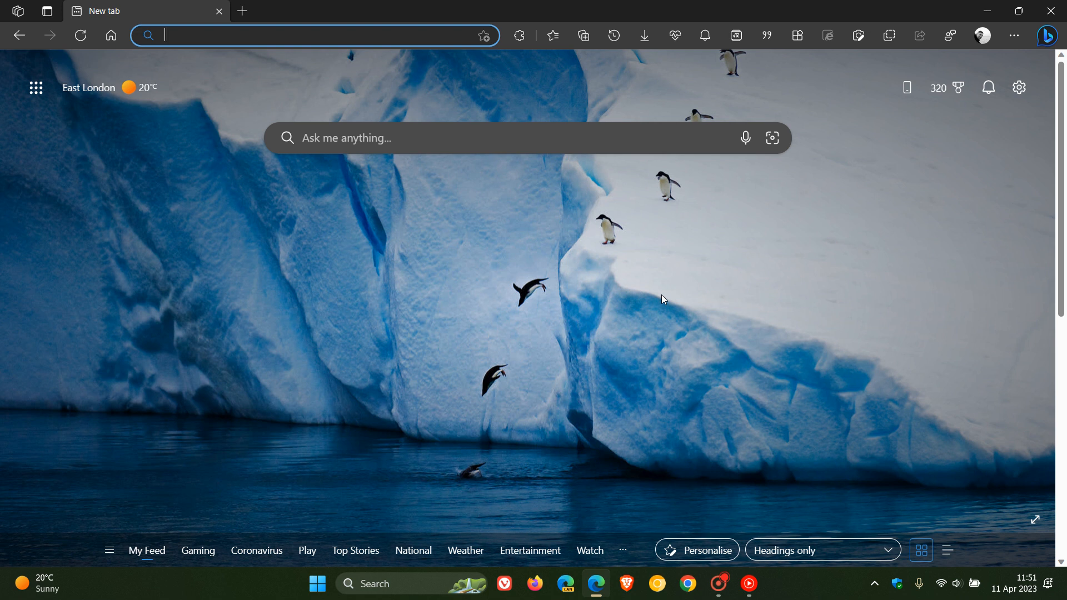
pyautogui.moveTo(544, 281)
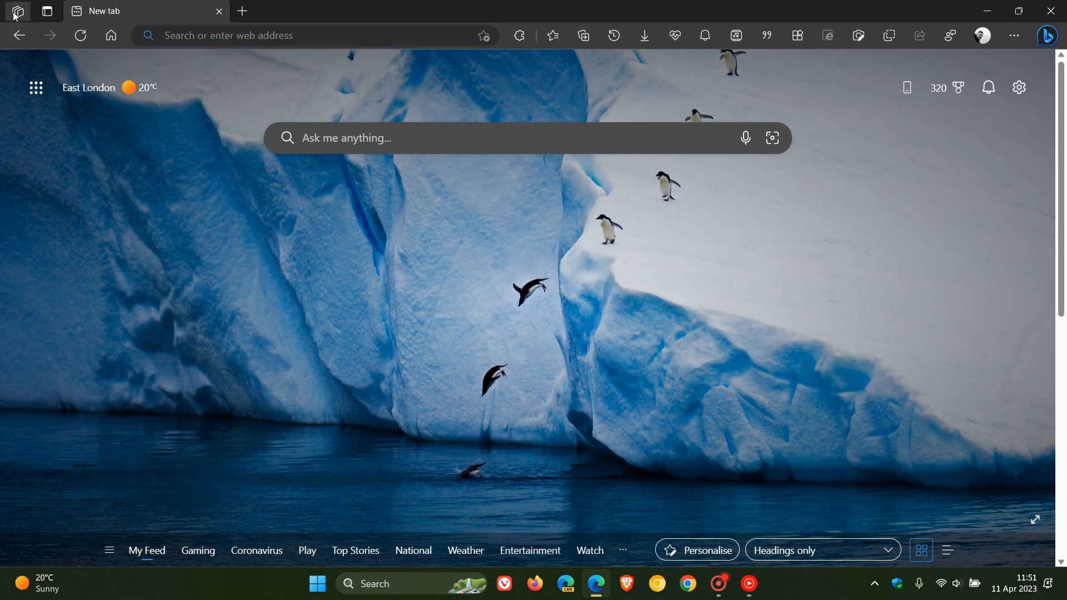
pyautogui.click(17, 11)
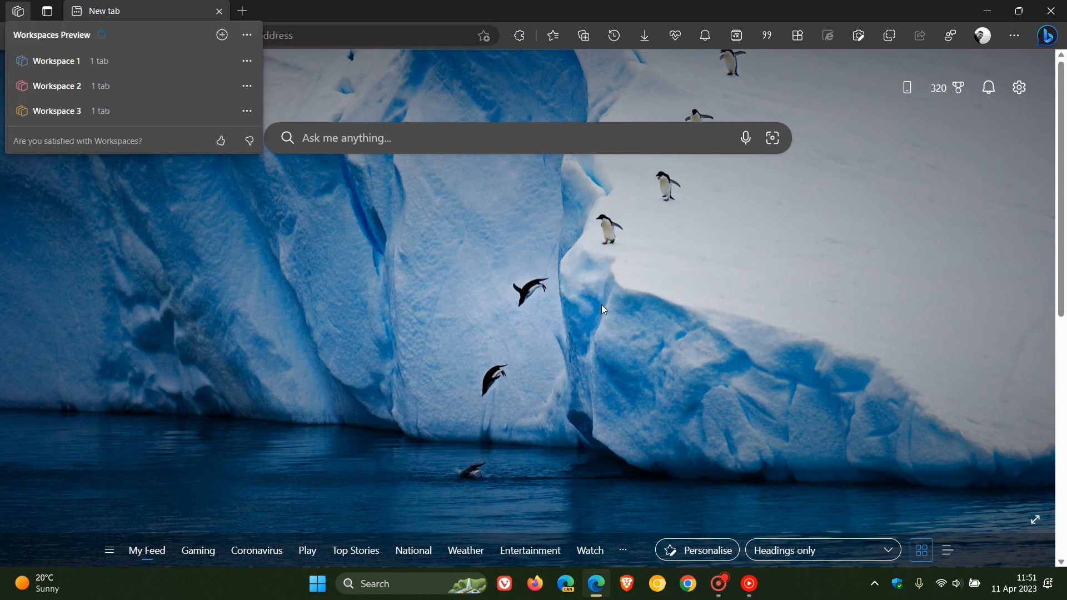